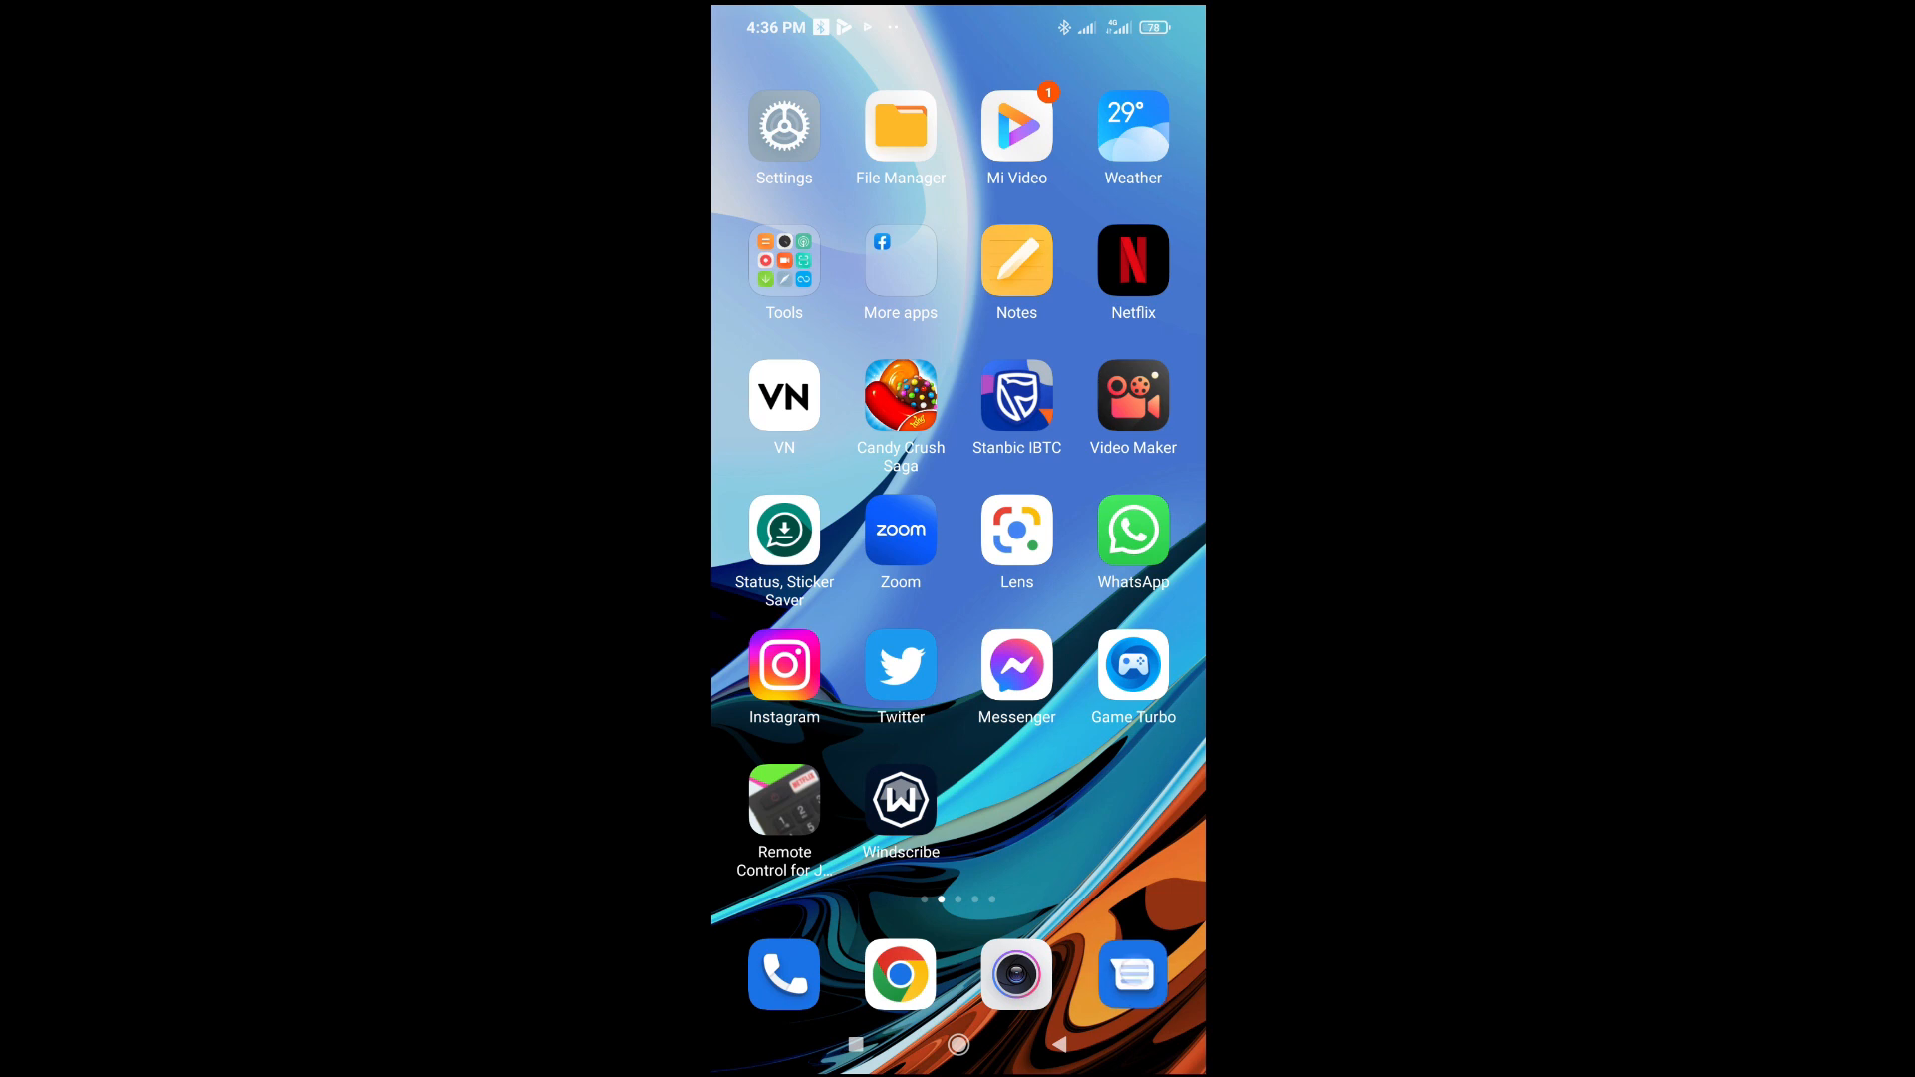
Open the 9mobile thread in Messages and select the 15 MB data balance expiry message.
click(1132, 974)
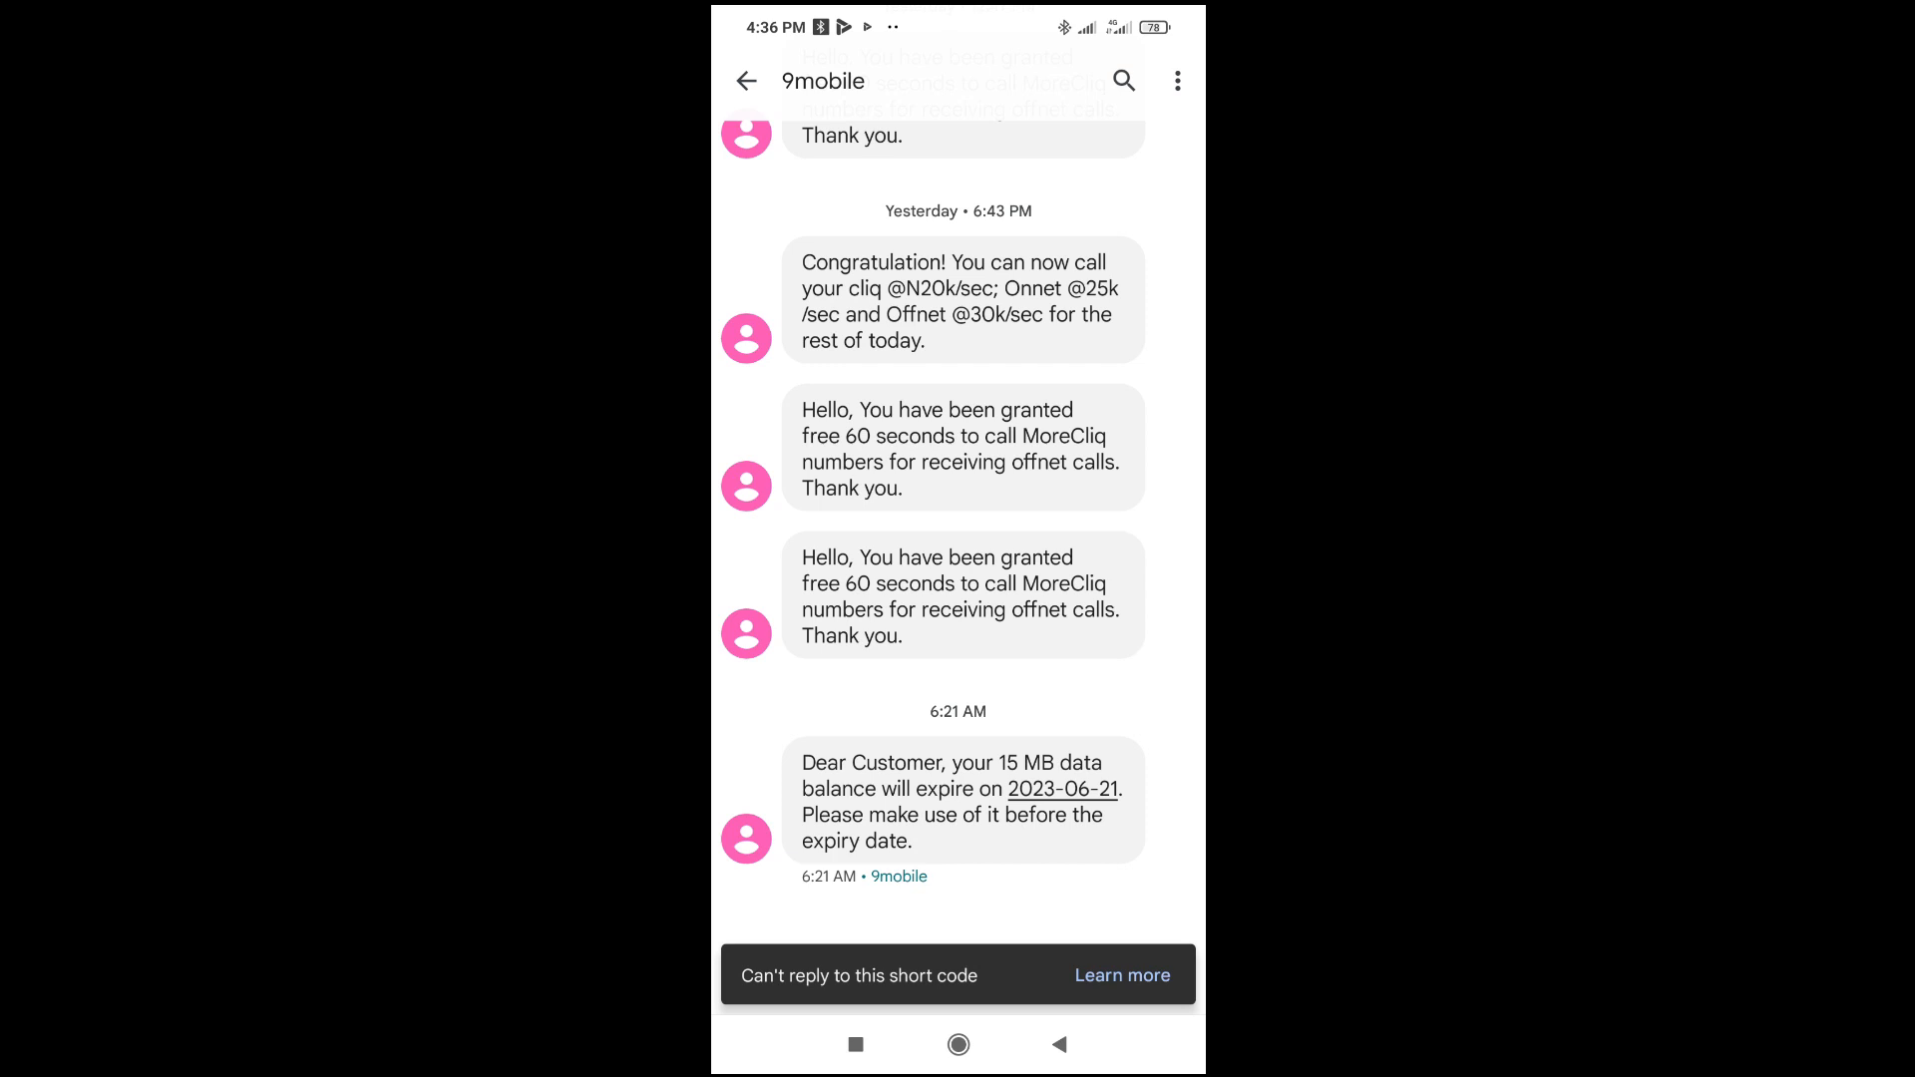
scroll(up, 3)
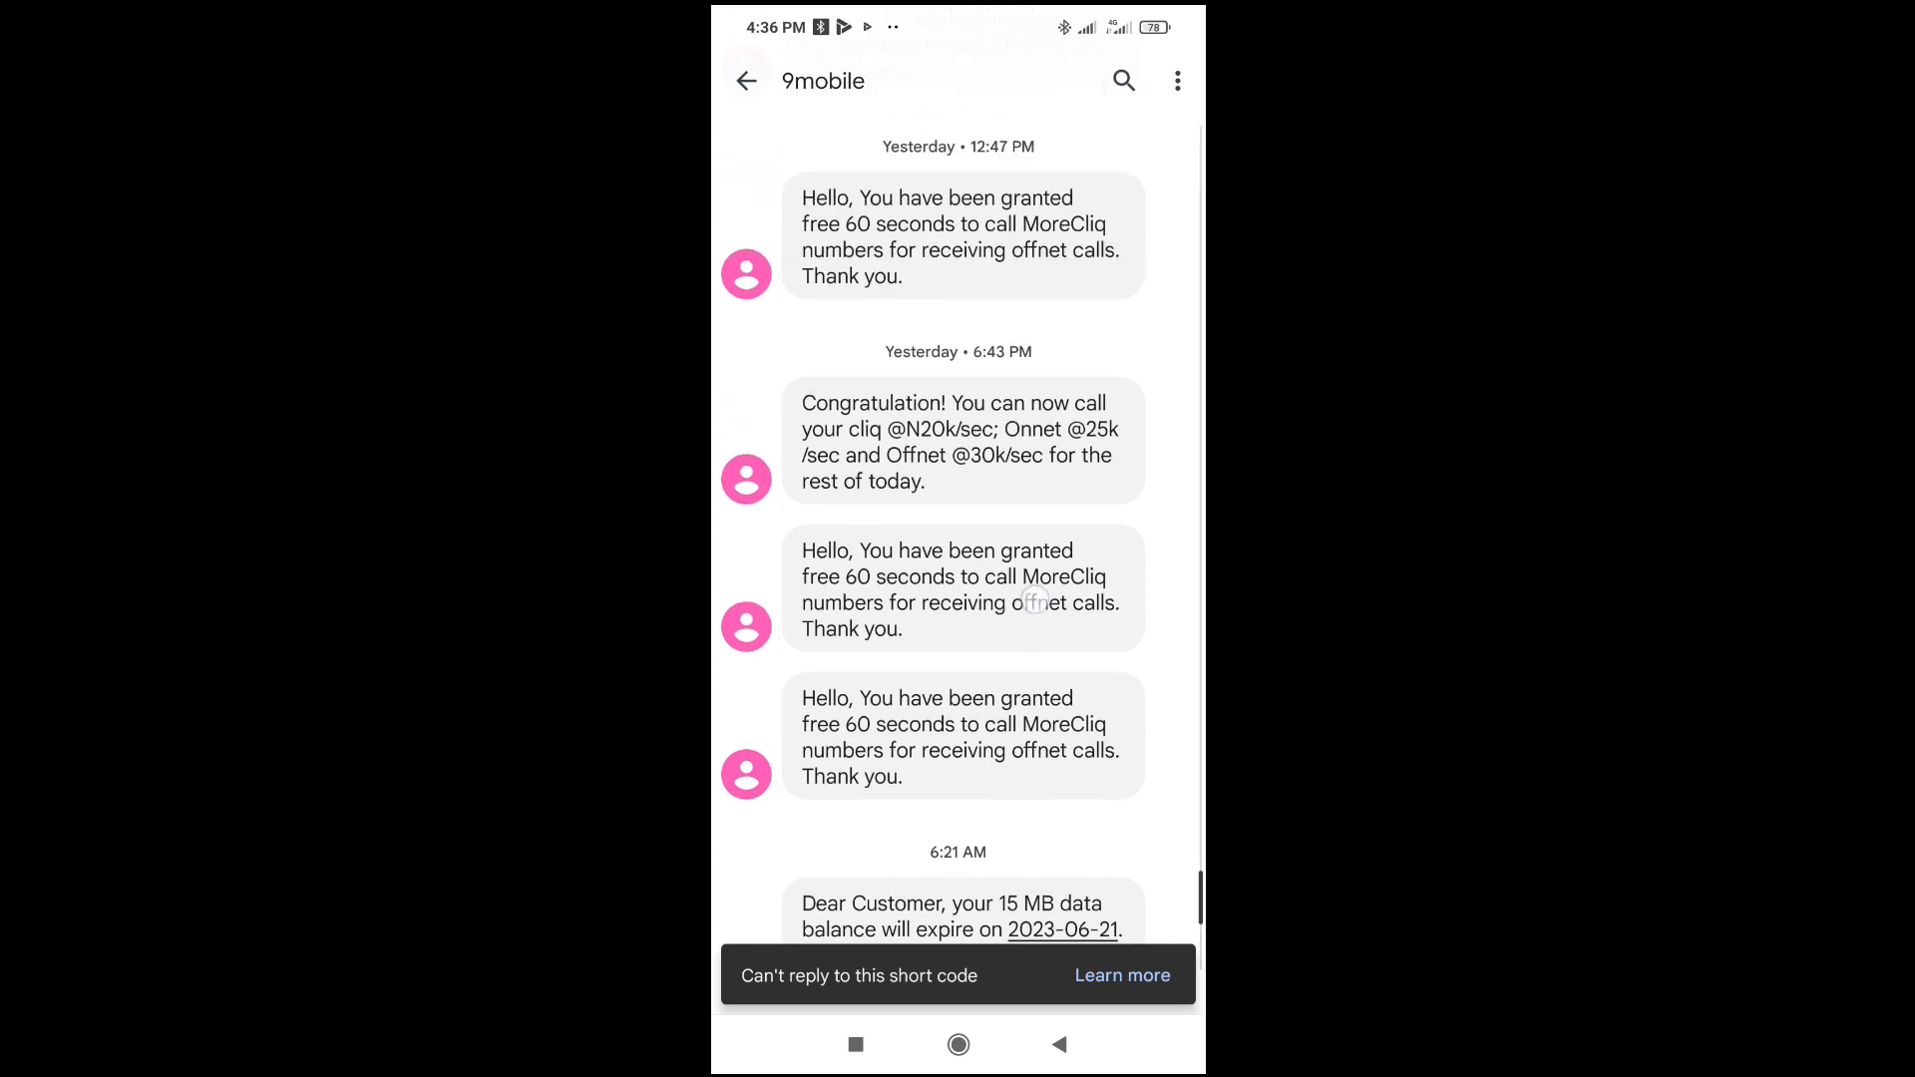
scroll(down, 3)
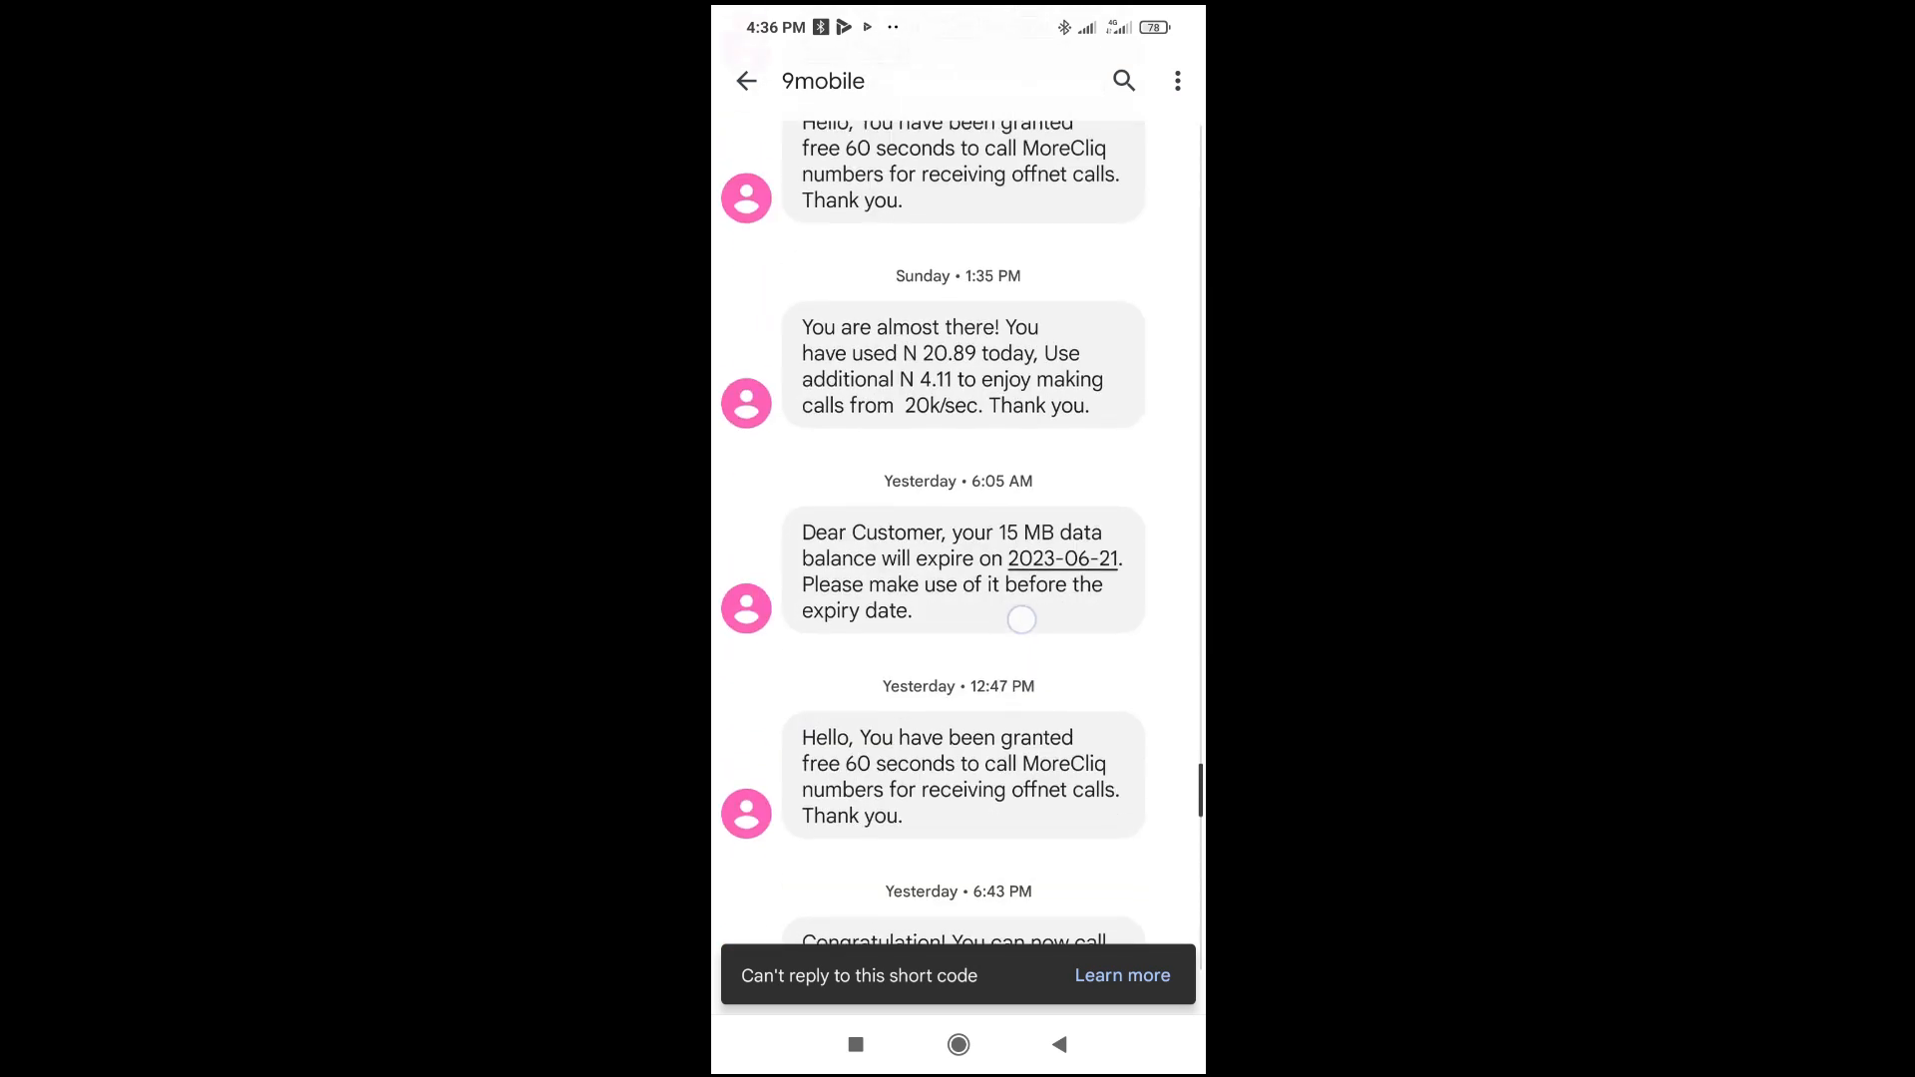
scroll(up, 3)
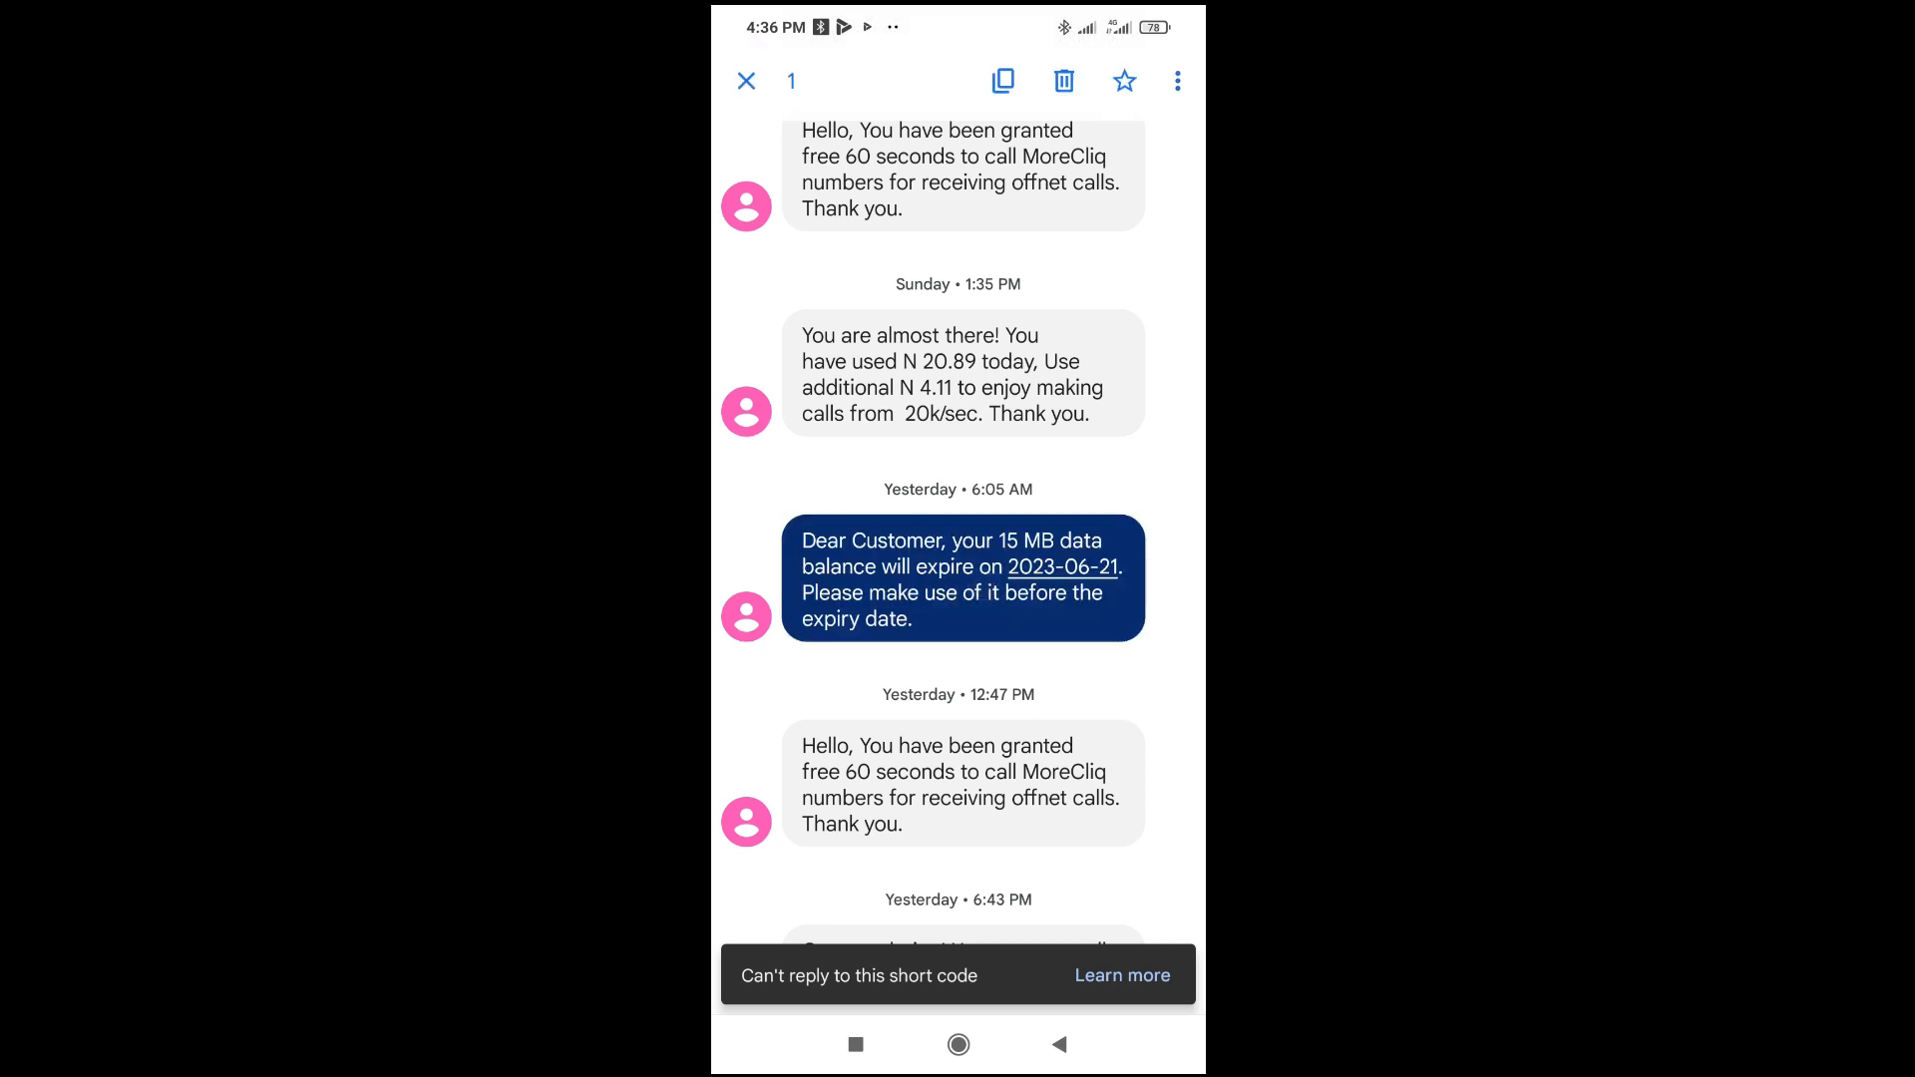
Copy the 15 MB data expiry message text and return to the home screen.
click(1001, 81)
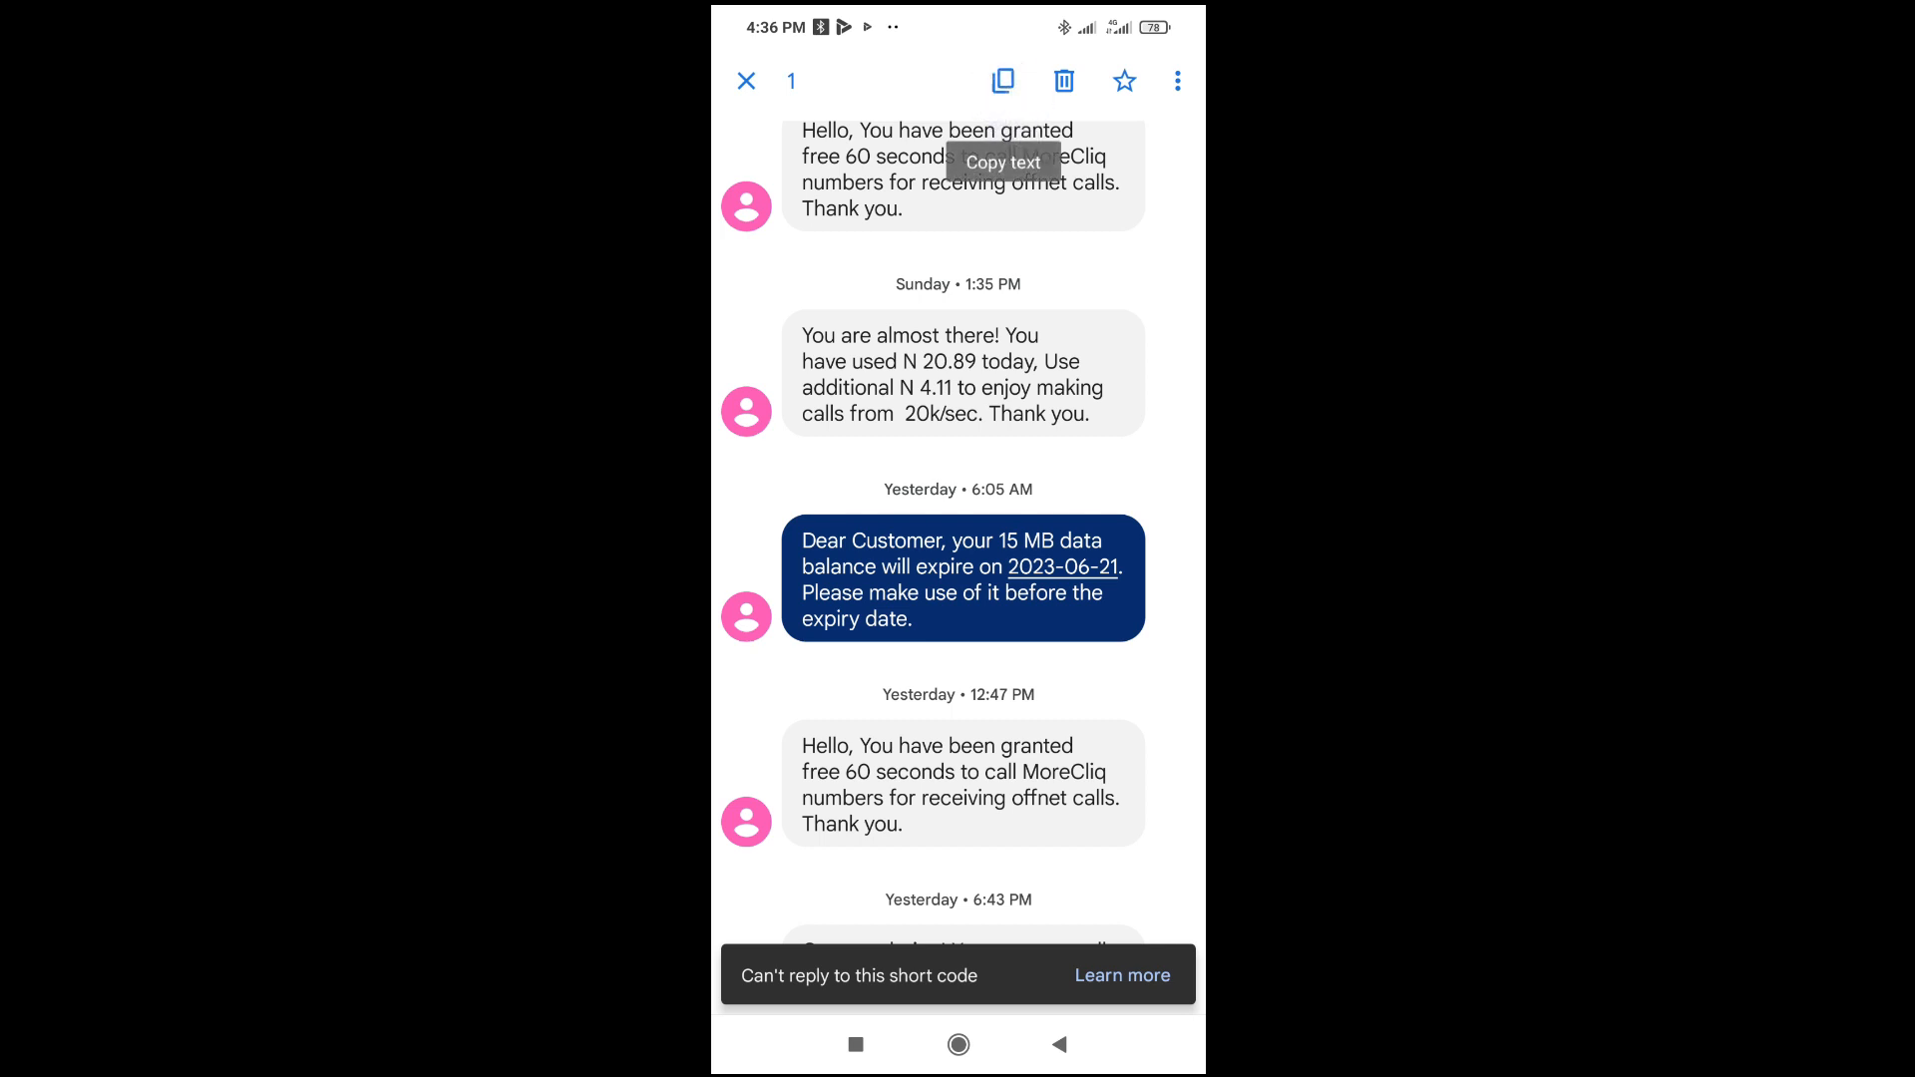
click(1002, 162)
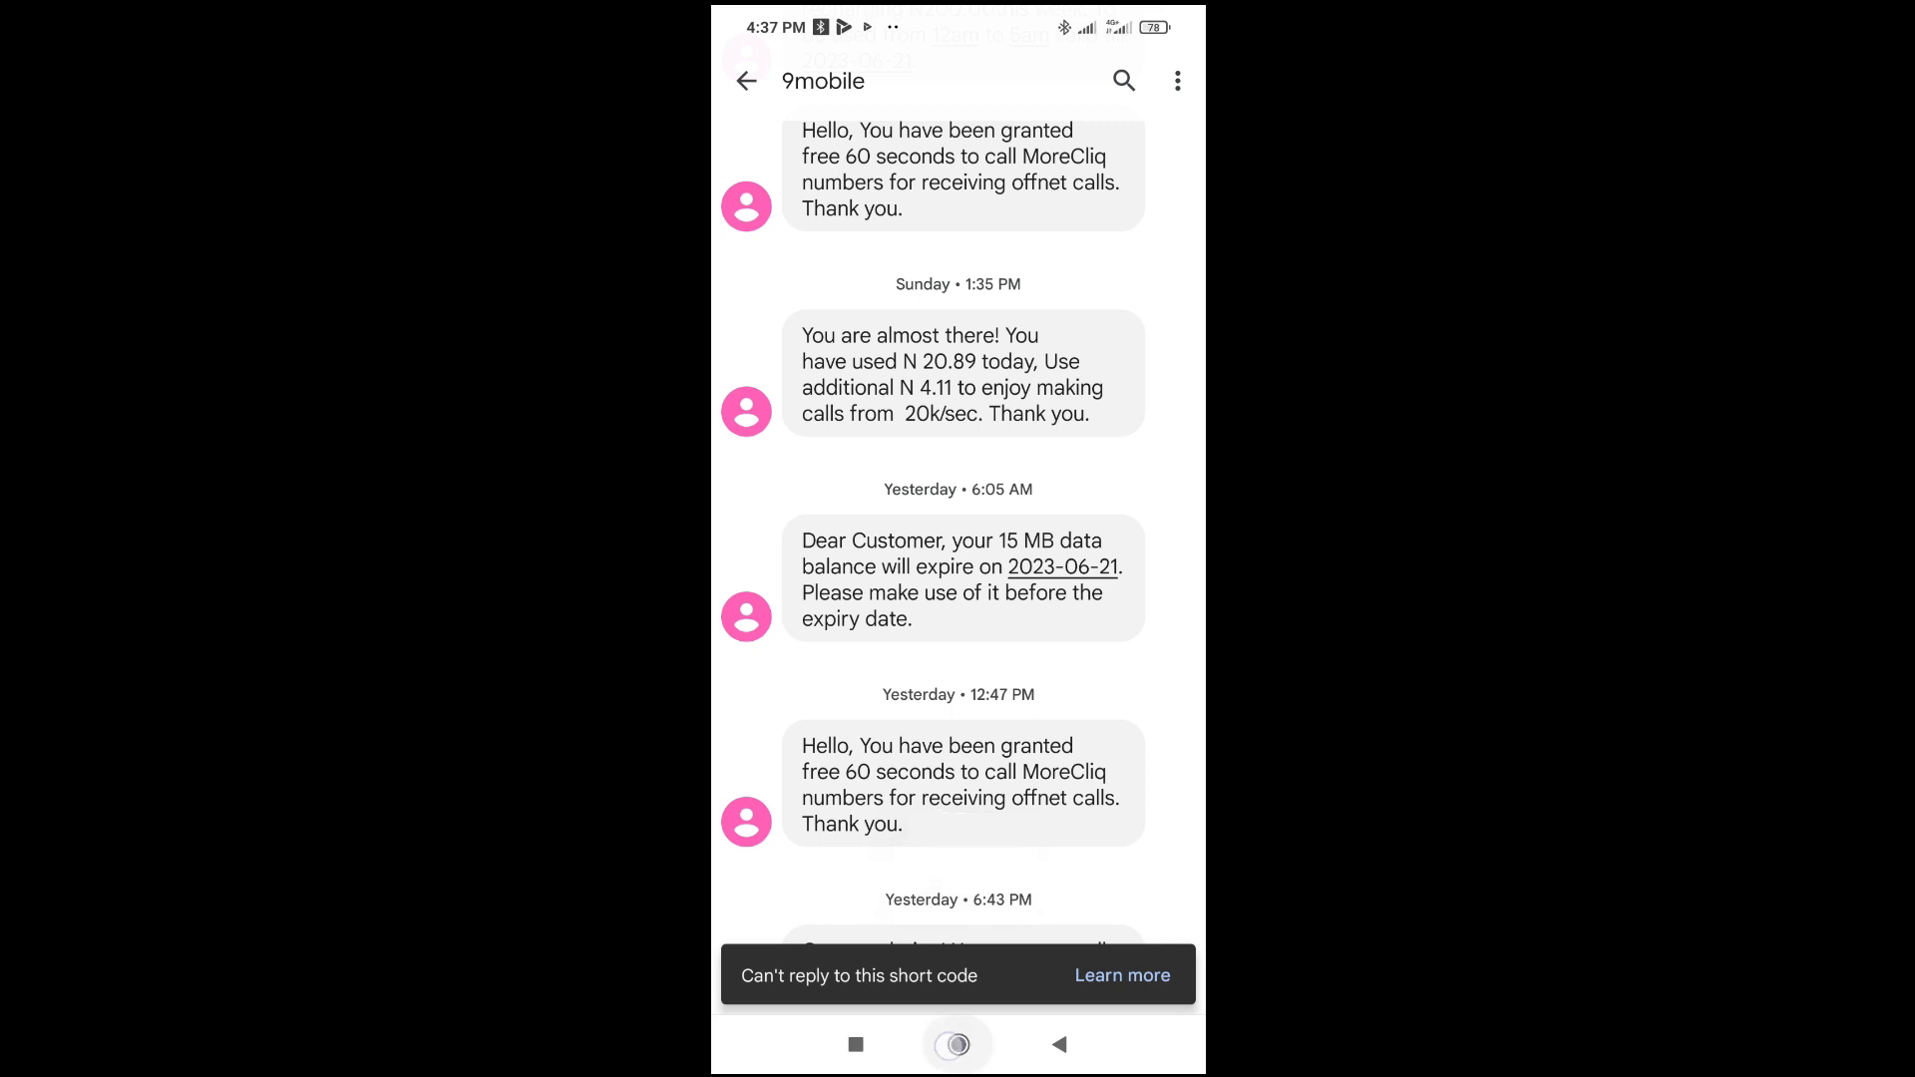
click(957, 1044)
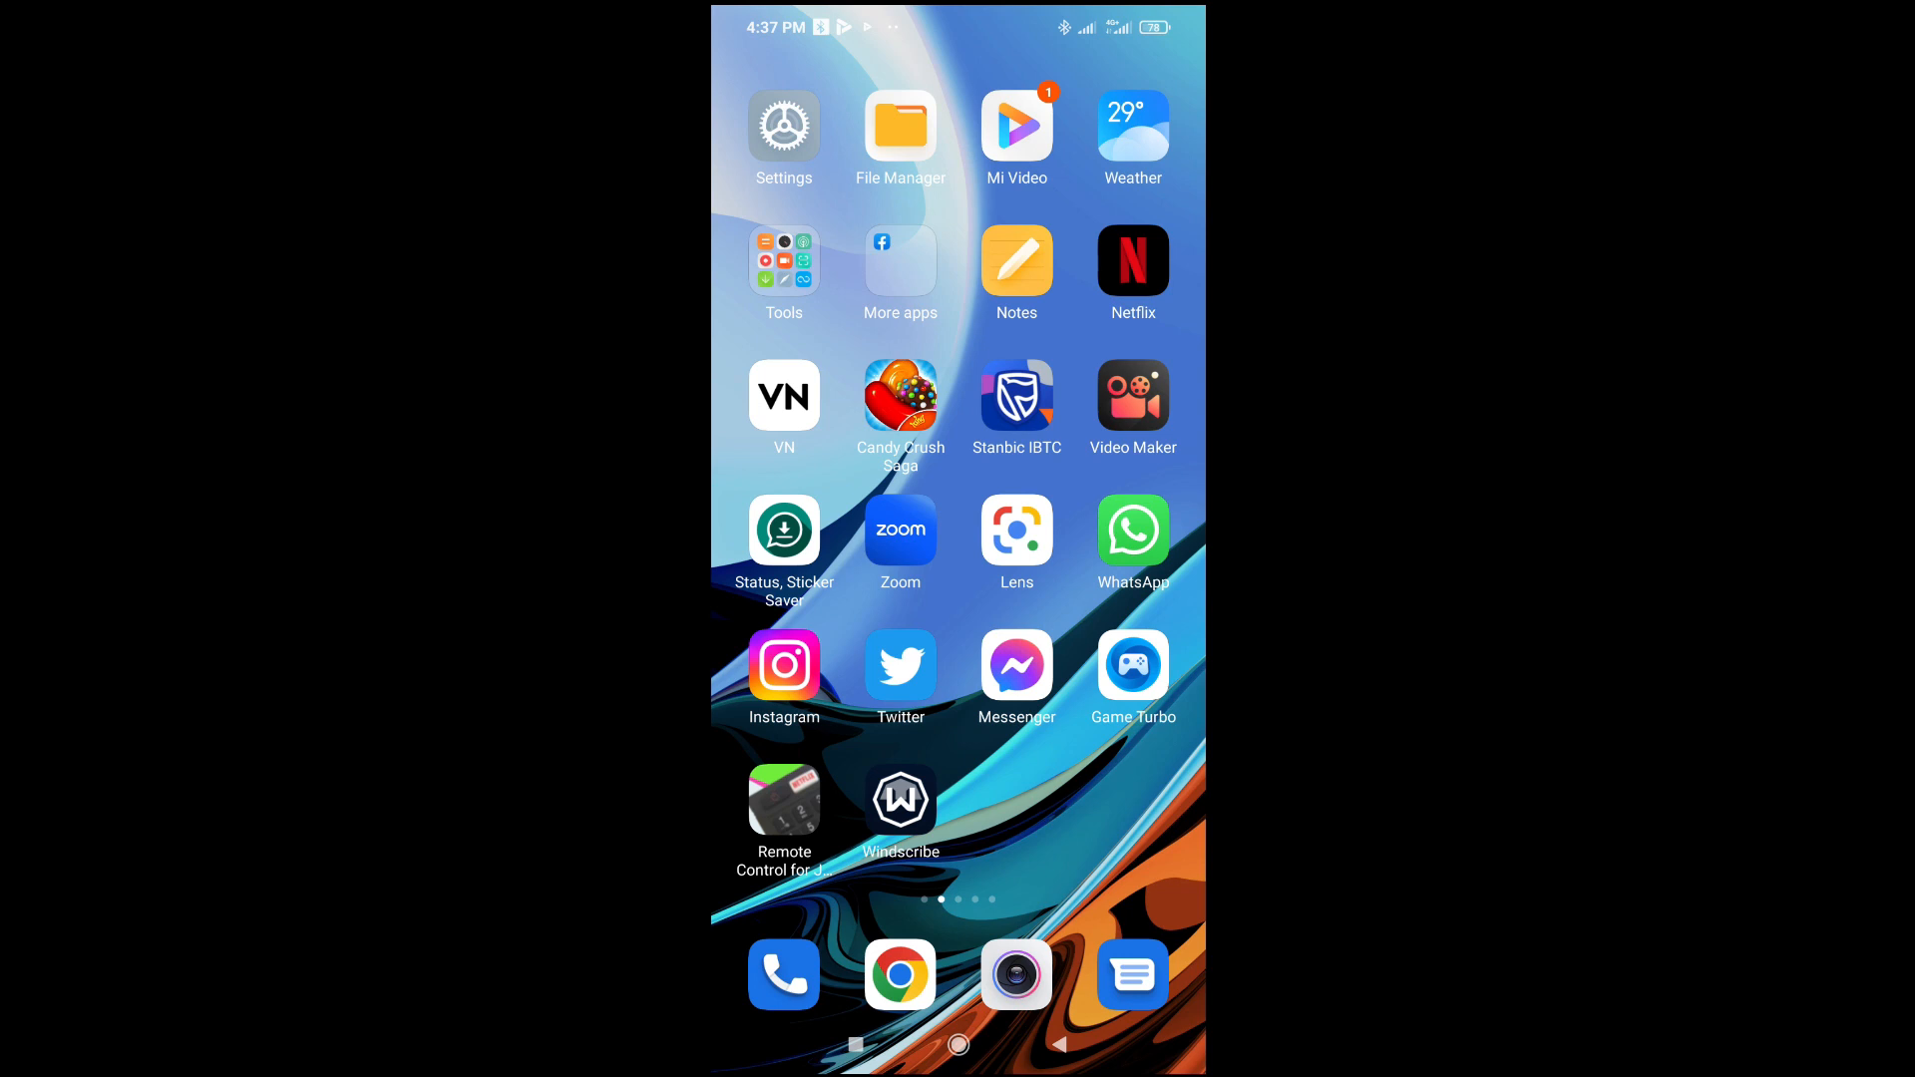
Paste the copied data expiry SMS into the Hayaanda Mtn WhatsApp chat and send it.
click(1132, 530)
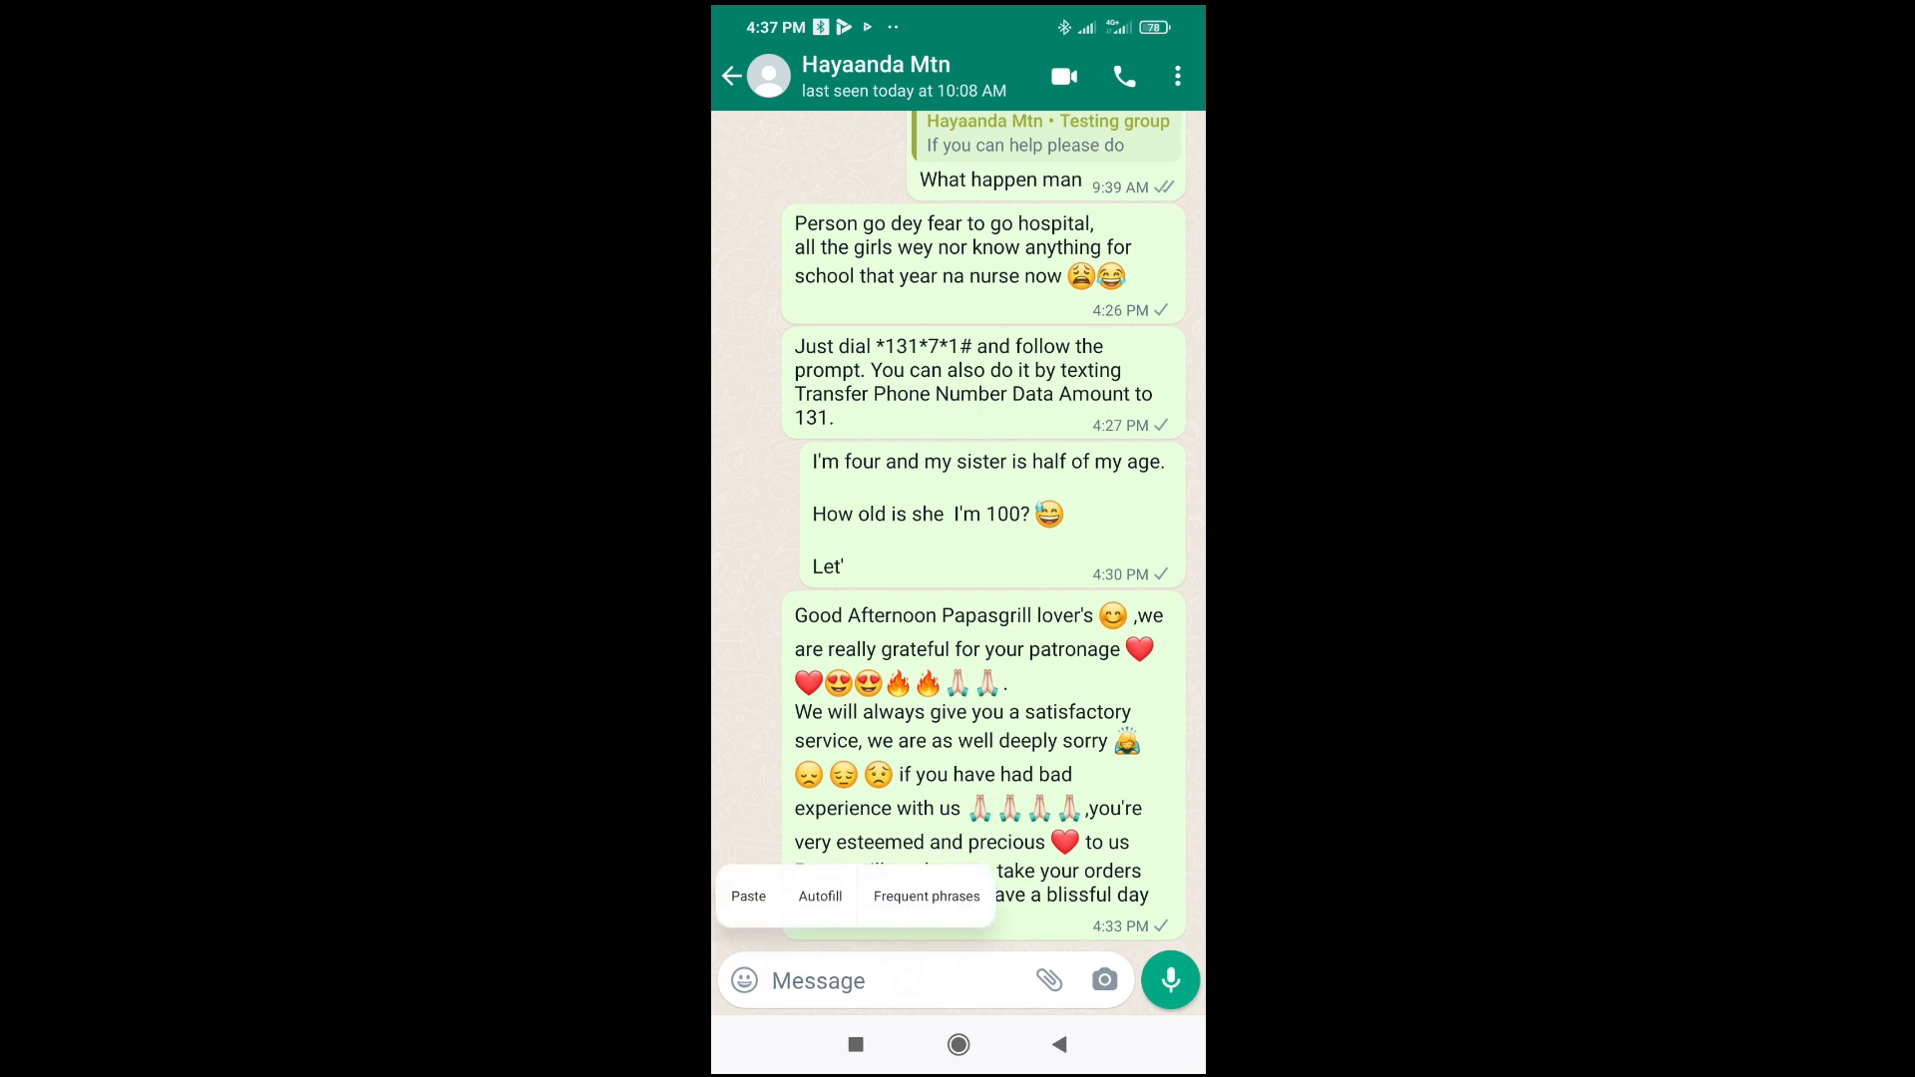
click(747, 895)
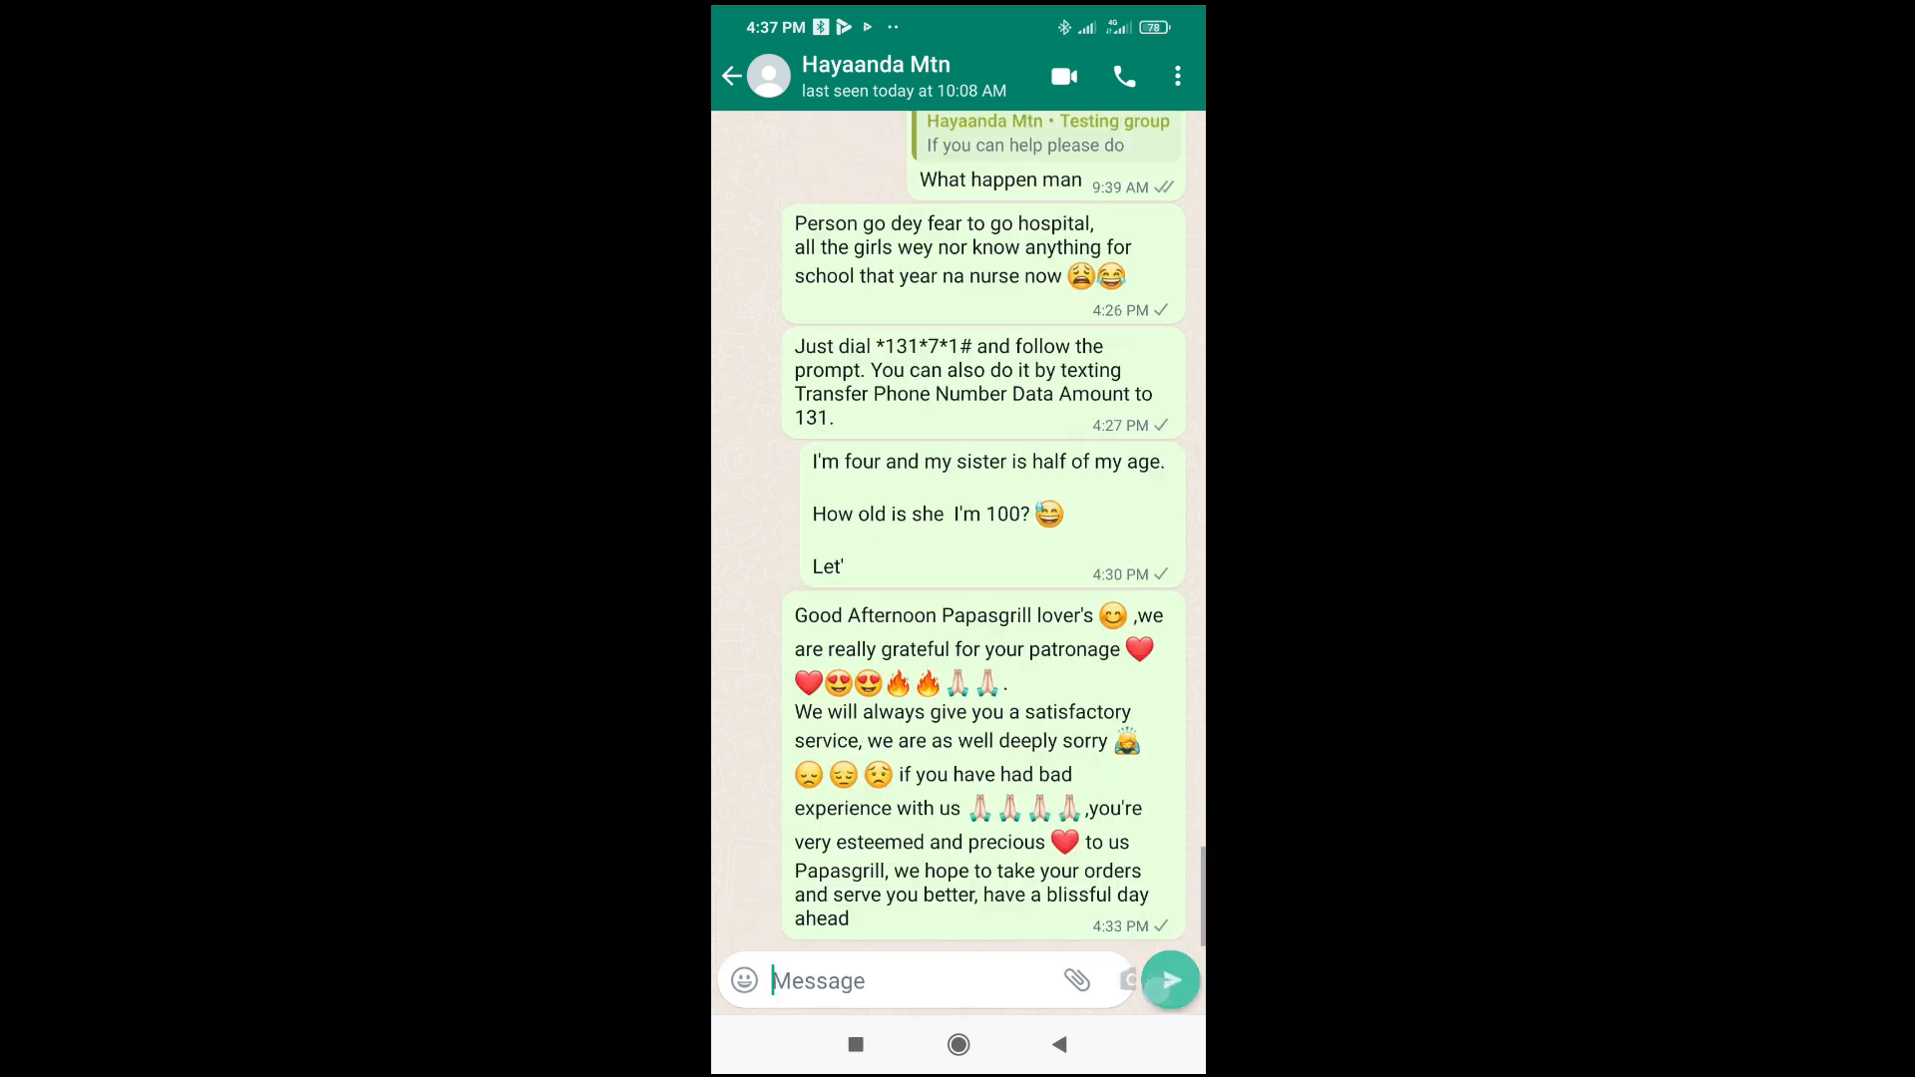
scroll(up, 3)
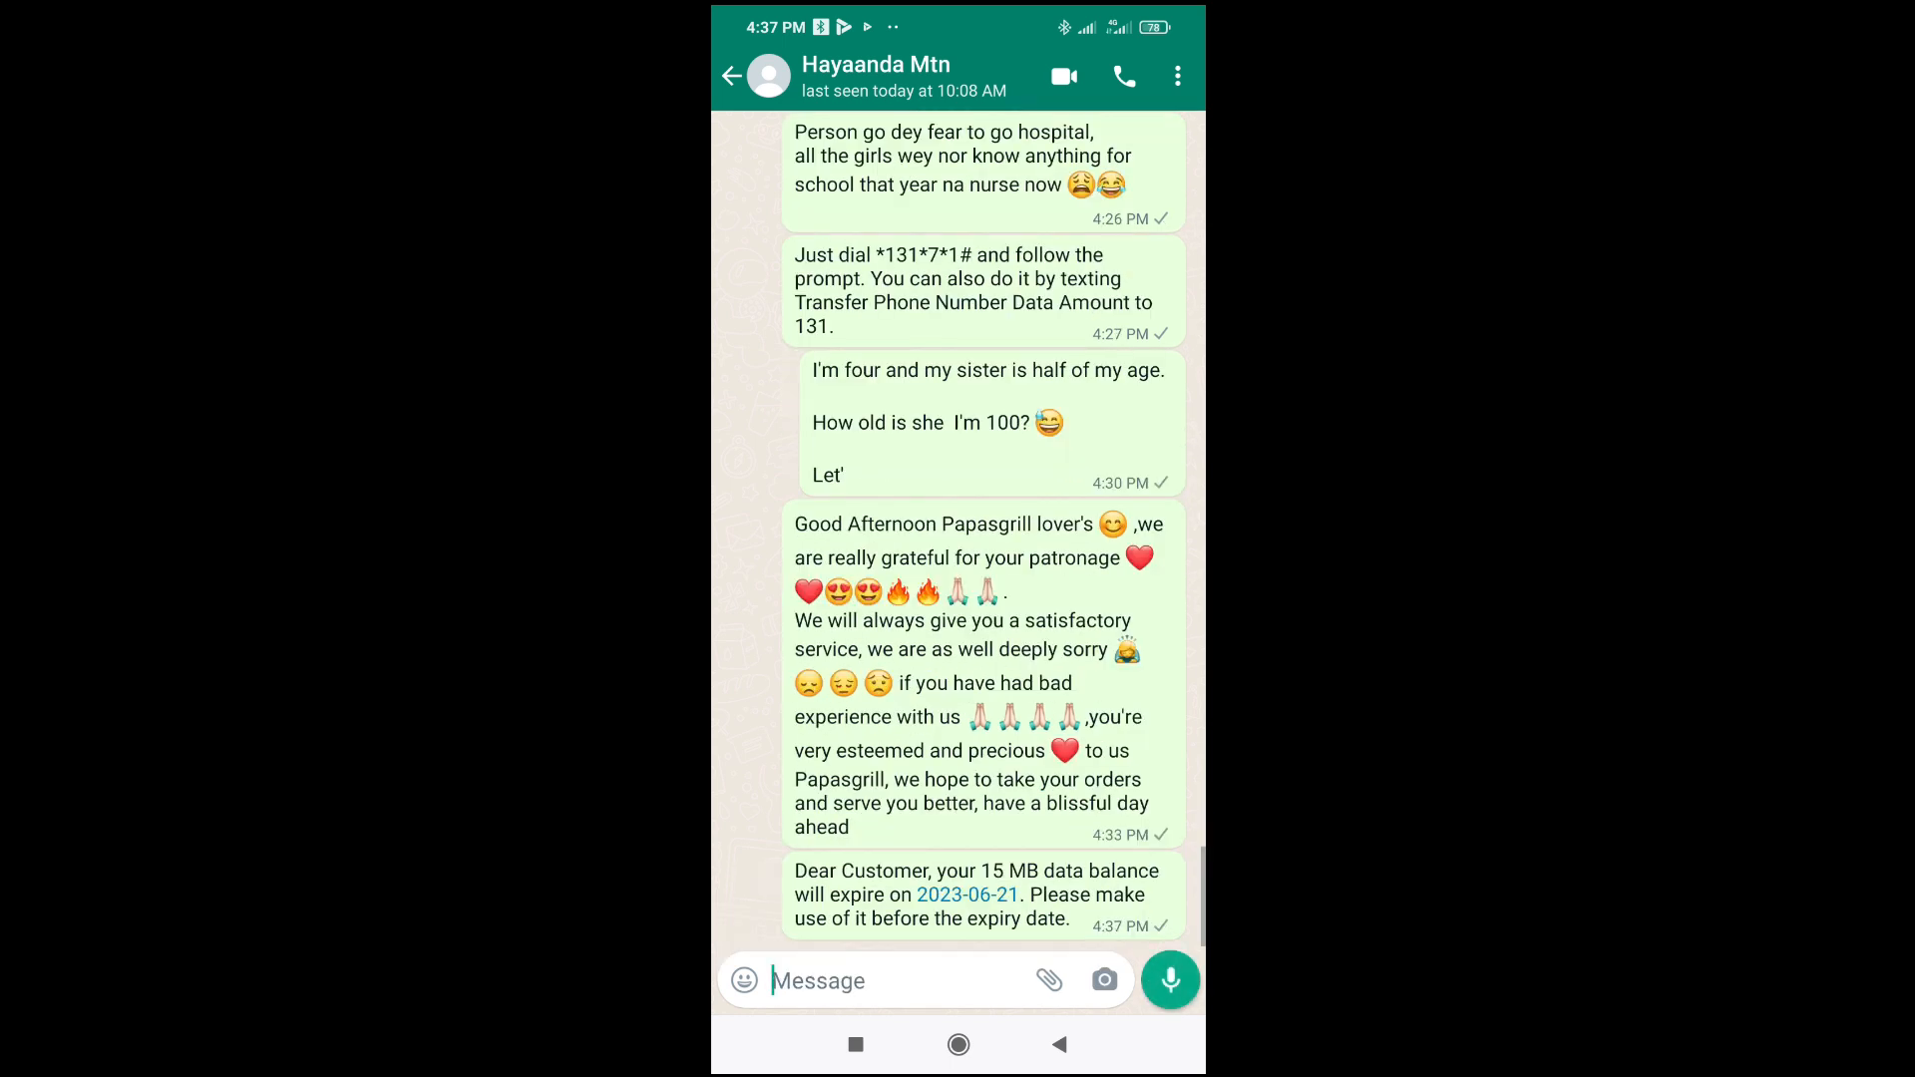